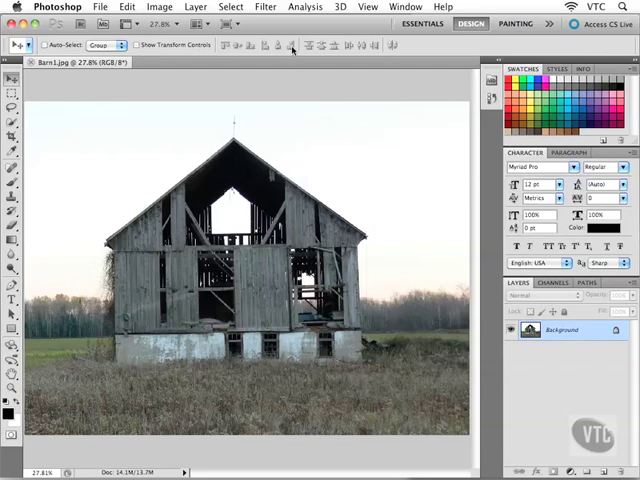
pyautogui.moveTo(244, 70)
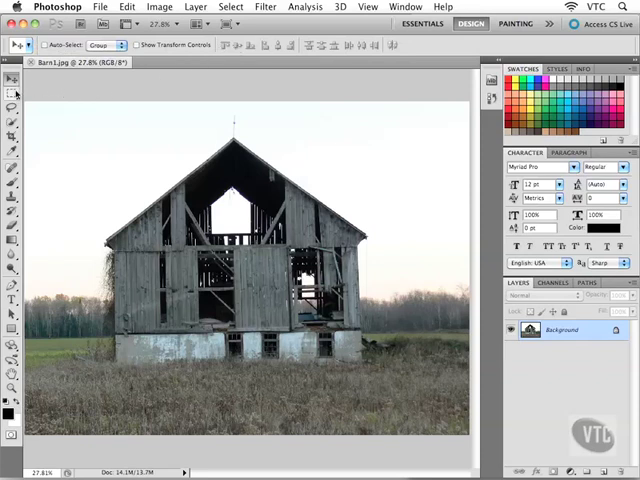
pyautogui.moveTo(16, 92)
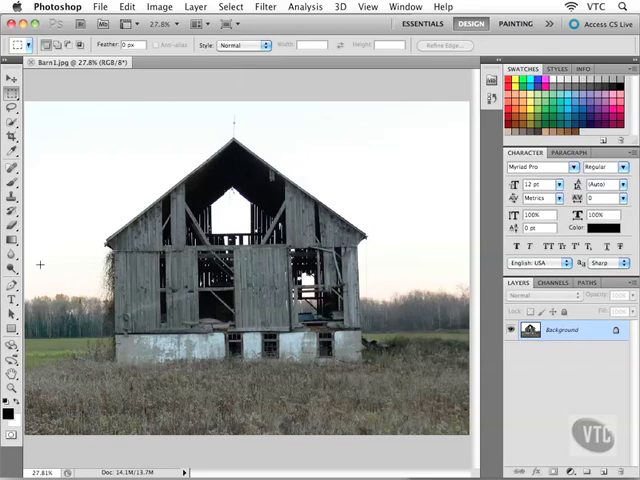
pyautogui.moveTo(16, 304)
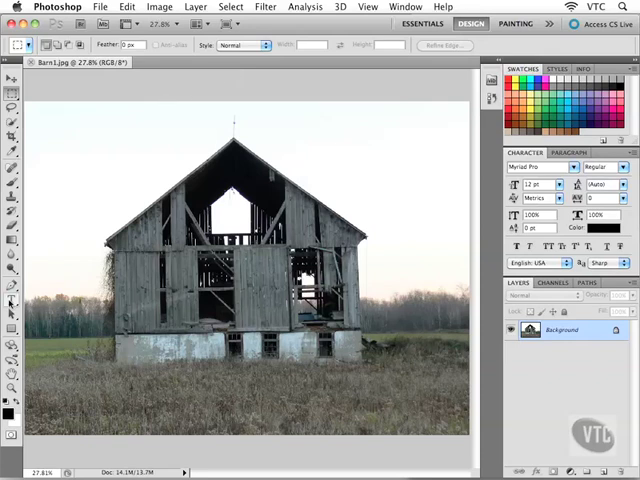
# Browse the Horizontal Type tool's anti-aliasing methods, then switch to the Clone Stamp tool
pyautogui.click(16, 300)
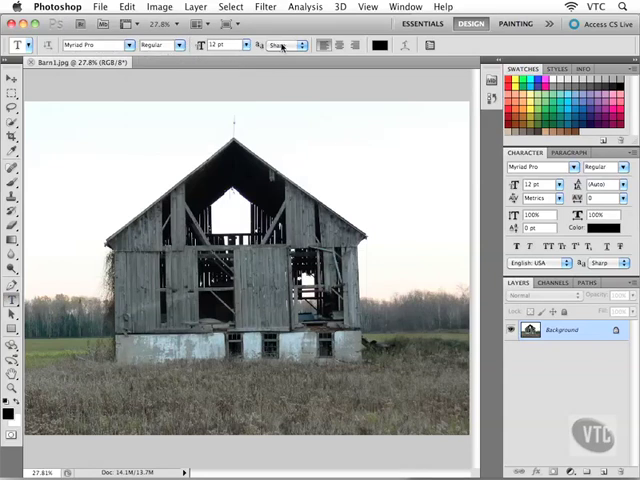
pyautogui.click(284, 44)
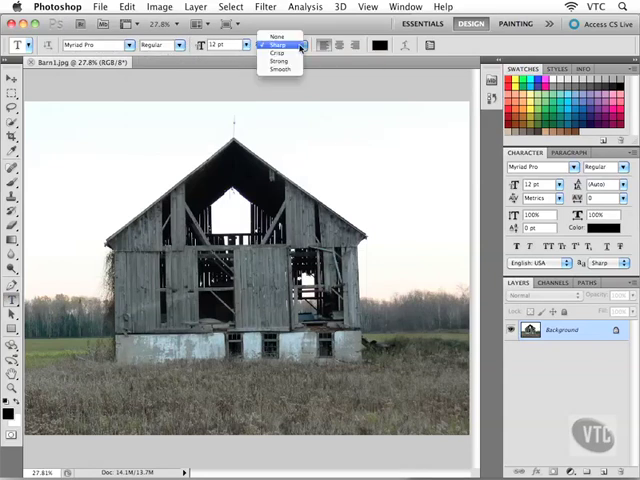
pyautogui.click(280, 44)
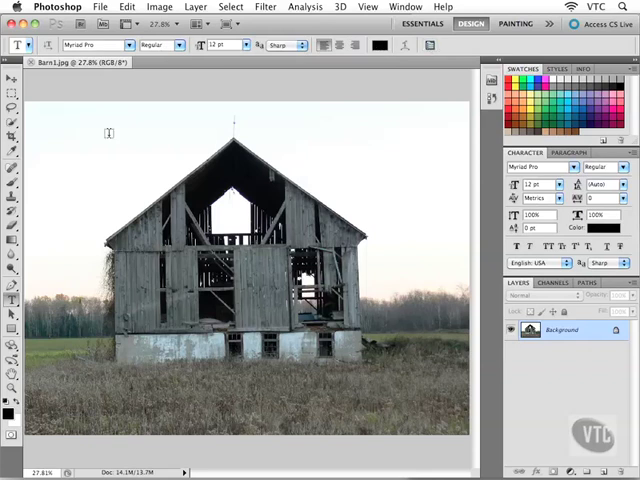
pyautogui.click(16, 196)
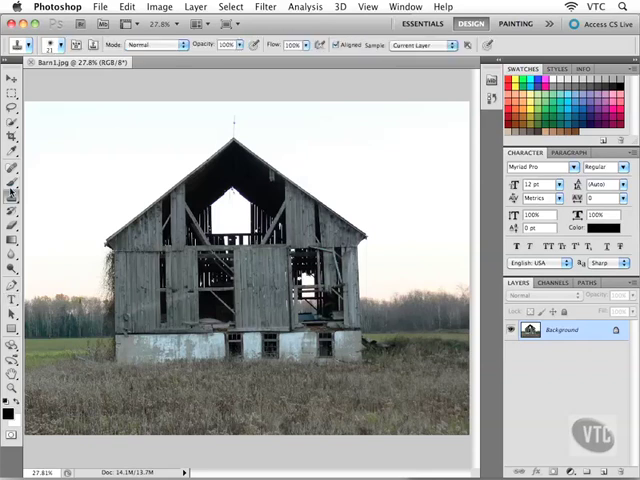